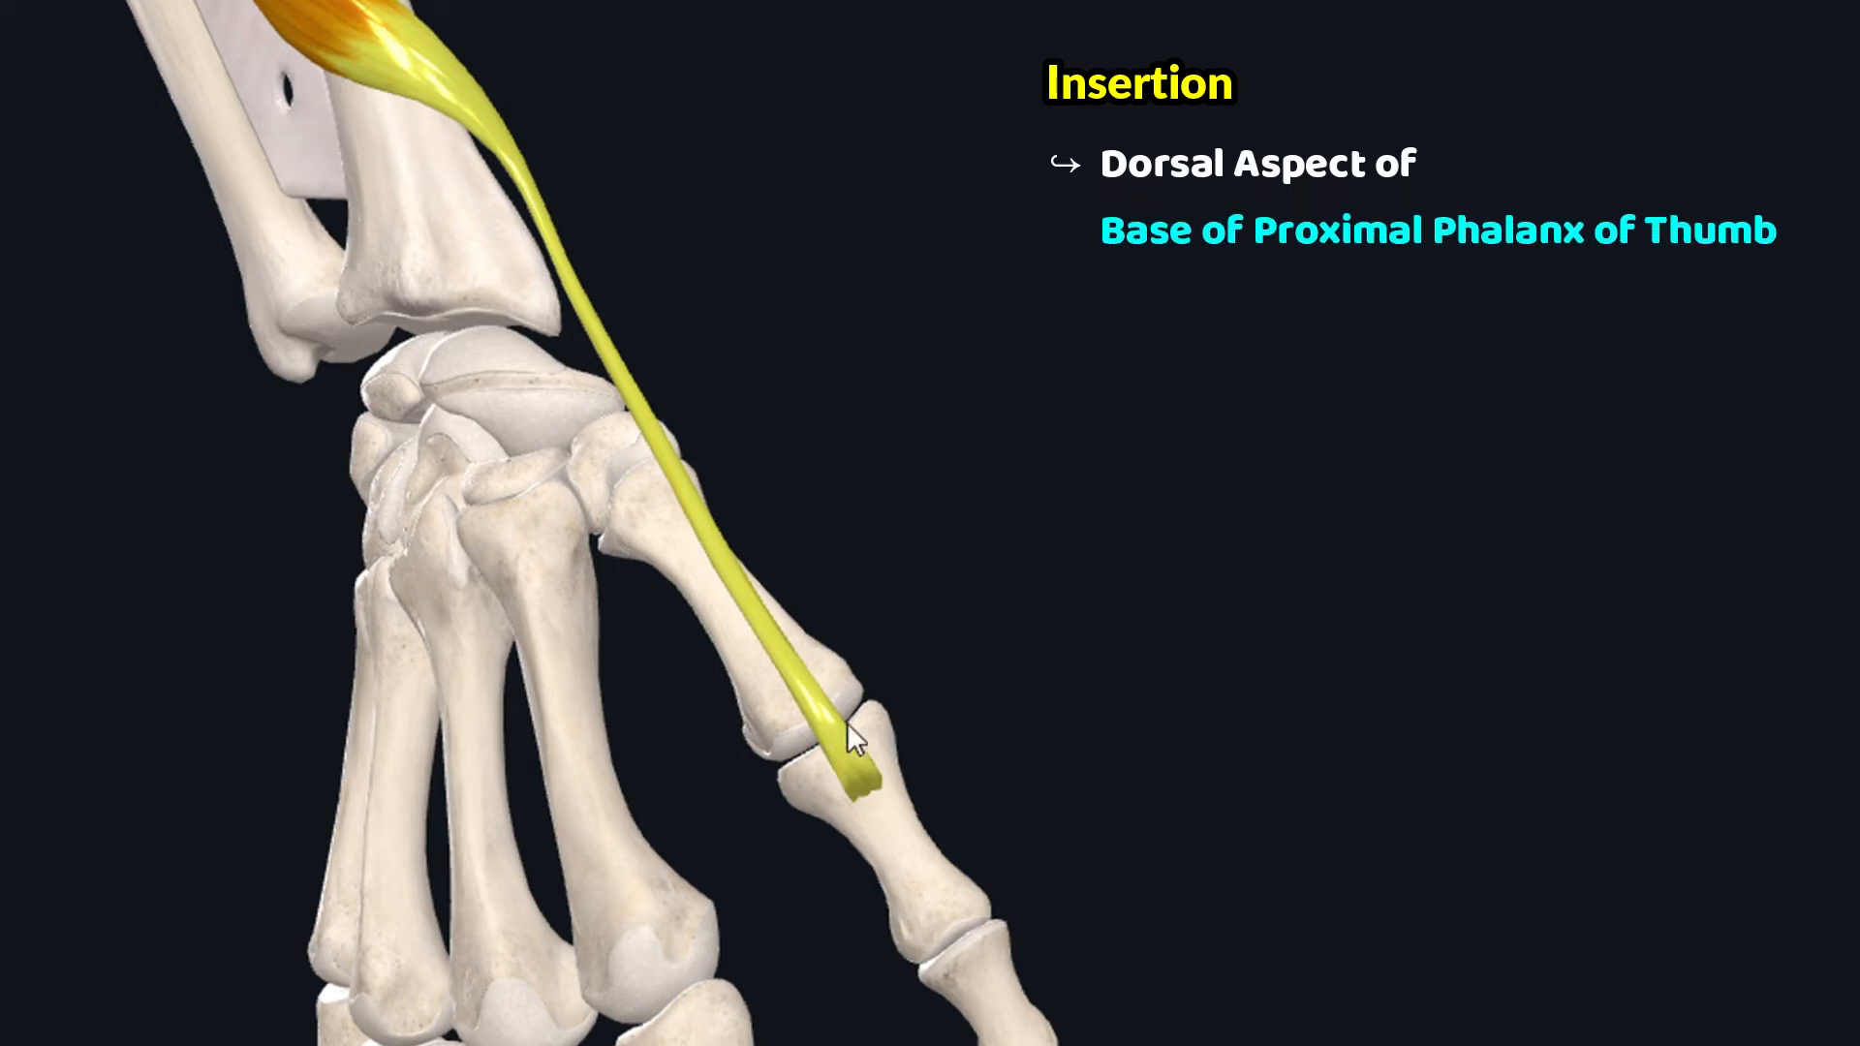
{"action": "mouse_move", "coordinate": [895, 762]}
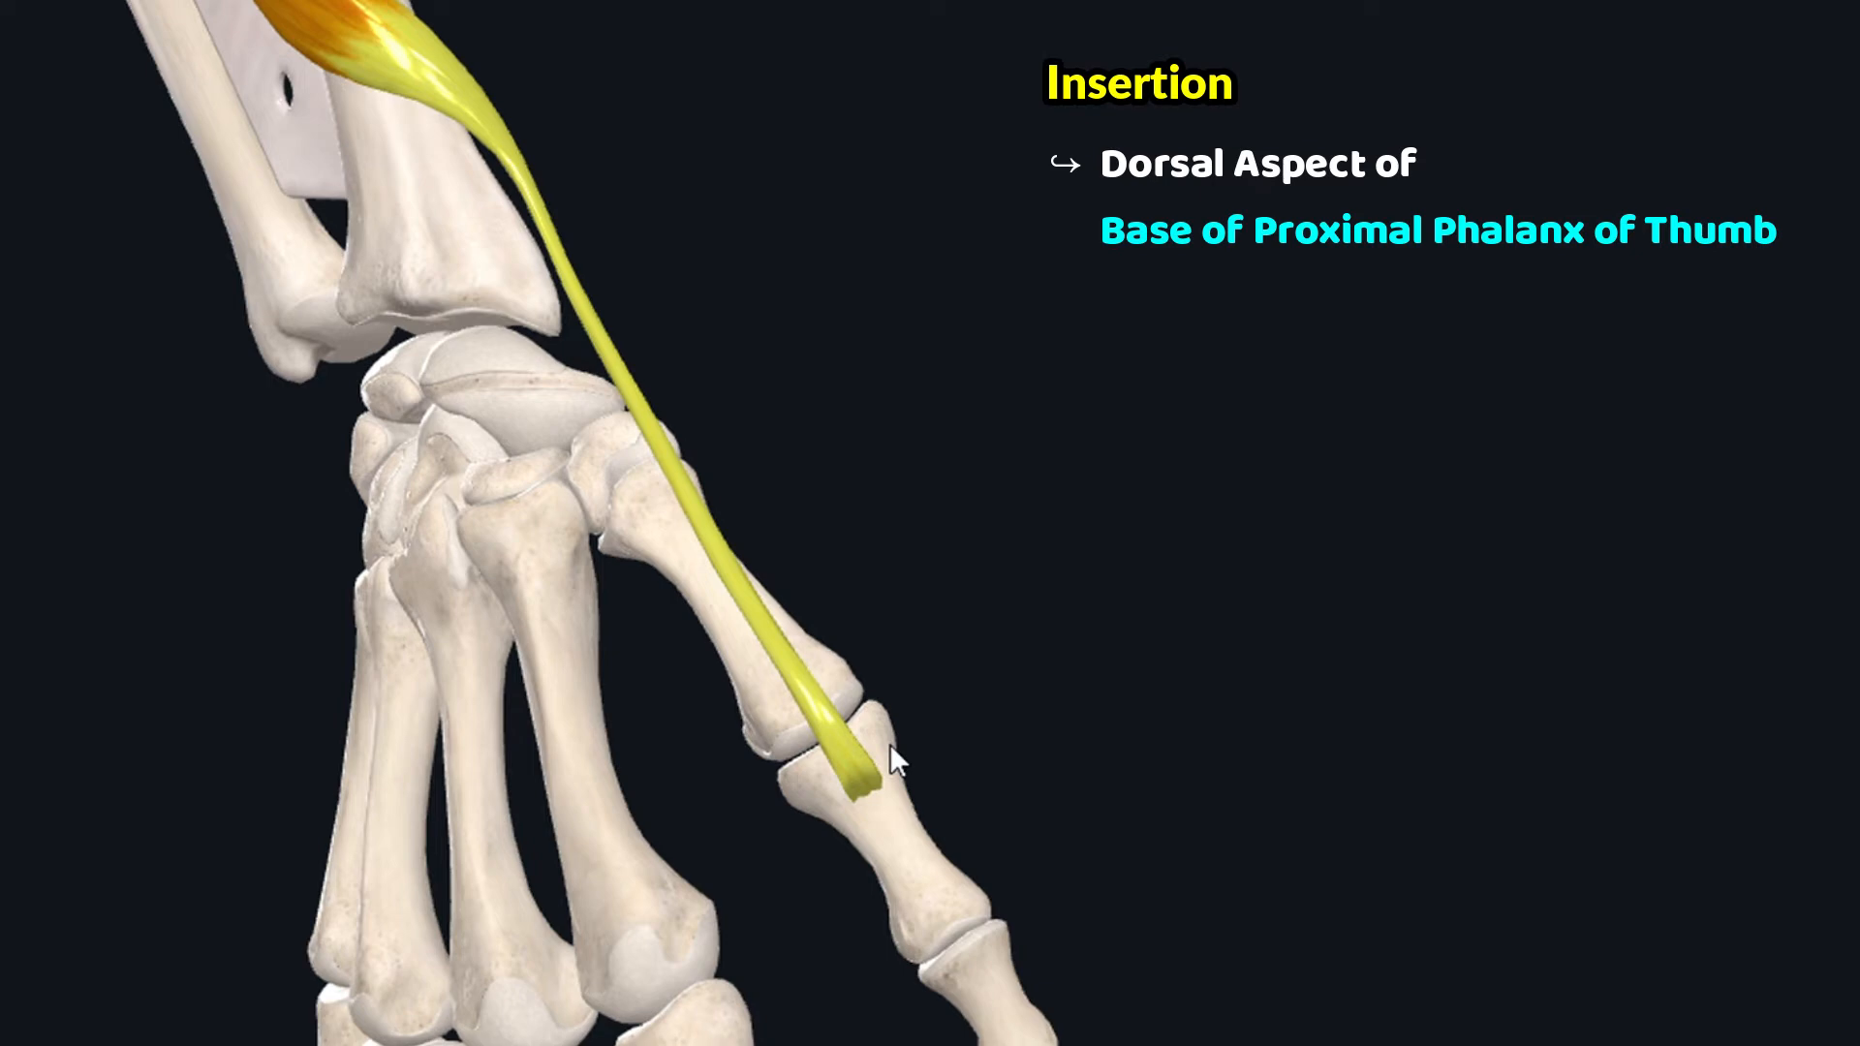
{"action": "mouse_move", "coordinate": [994, 956]}
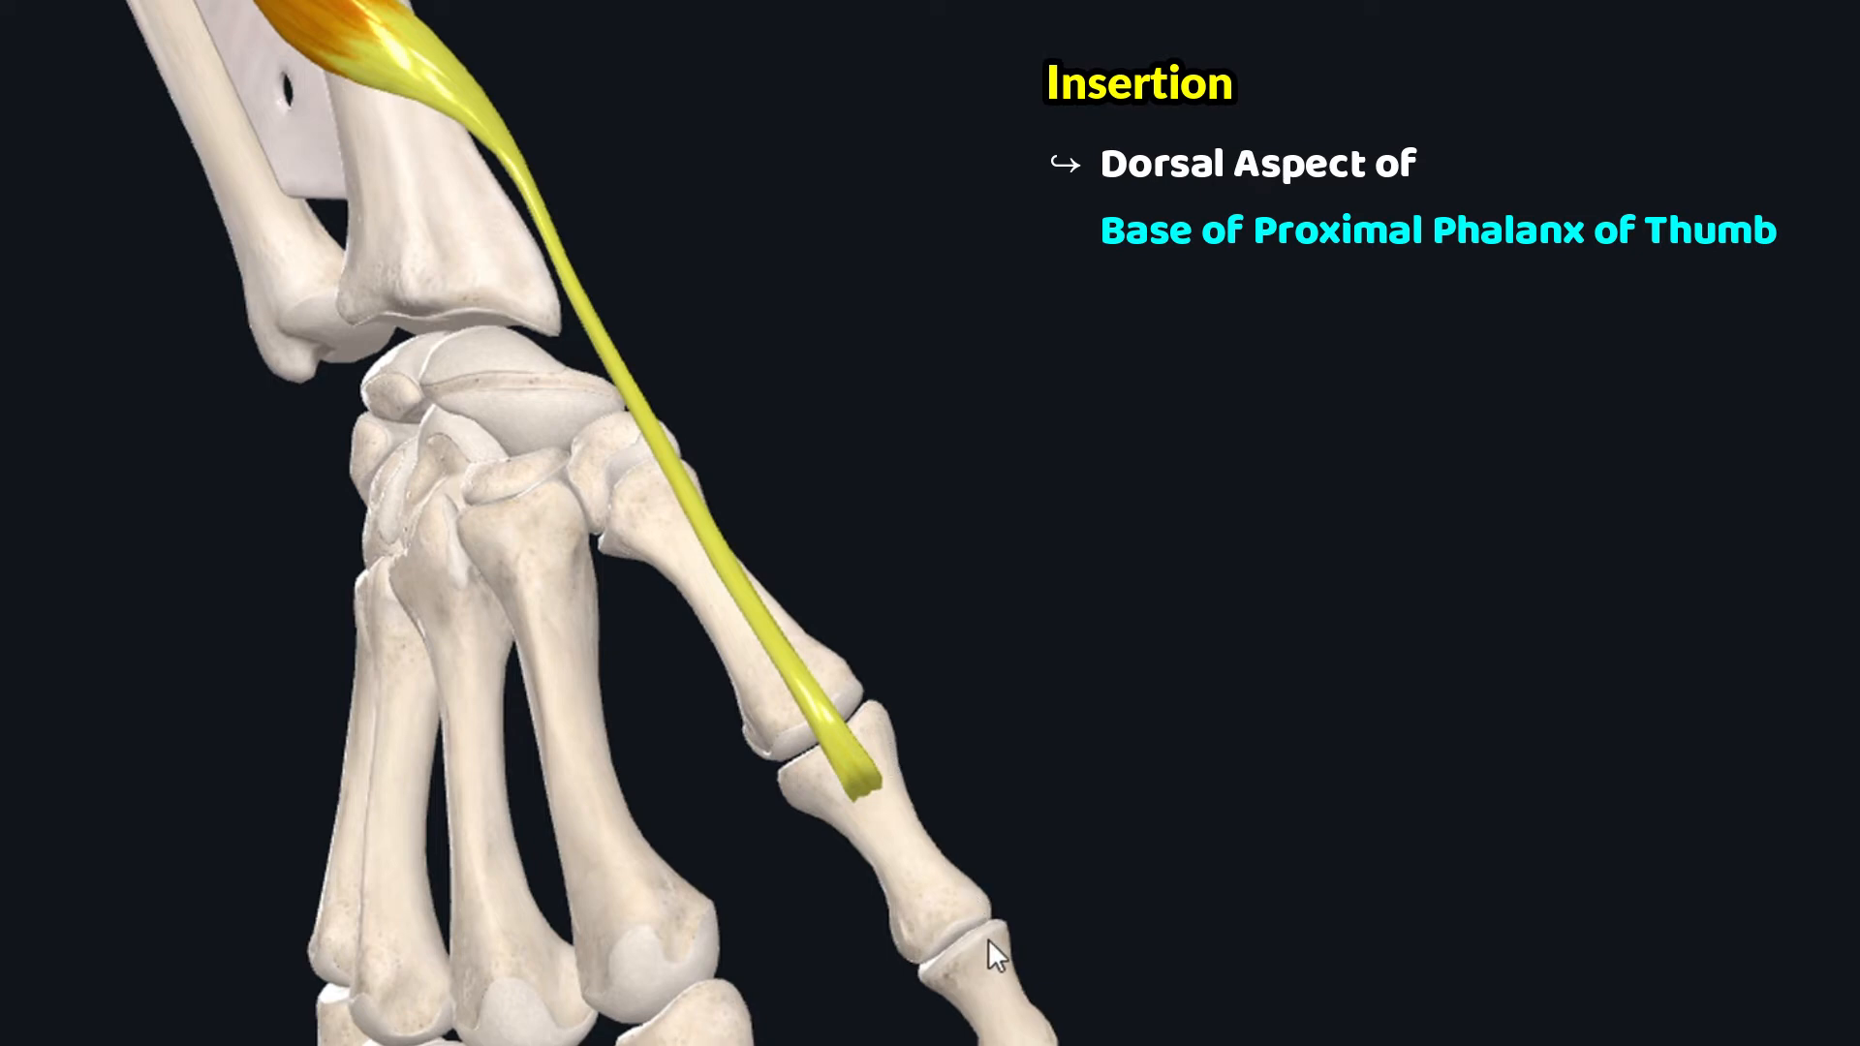